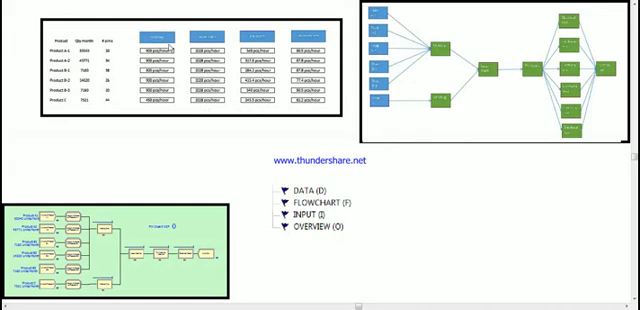
{"action": "mouse_move", "coordinate": [84, 123]}
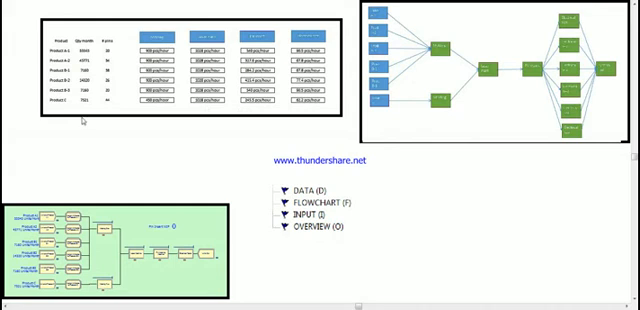
{"action": "mouse_move", "coordinate": [126, 148]}
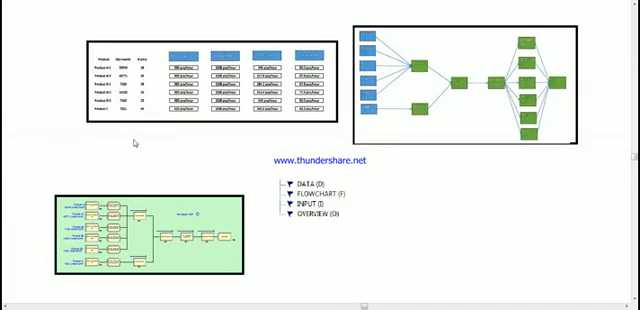
{"action": "mouse_move", "coordinate": [188, 161]}
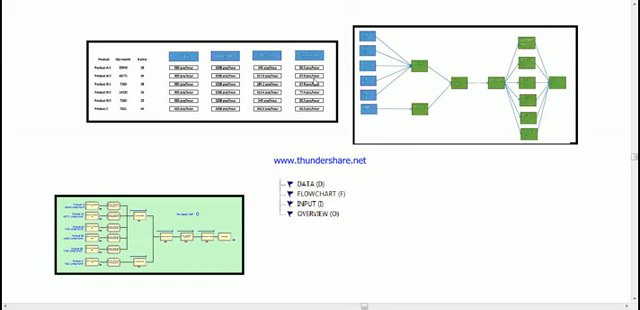
{"action": "mouse_move", "coordinate": [208, 153]}
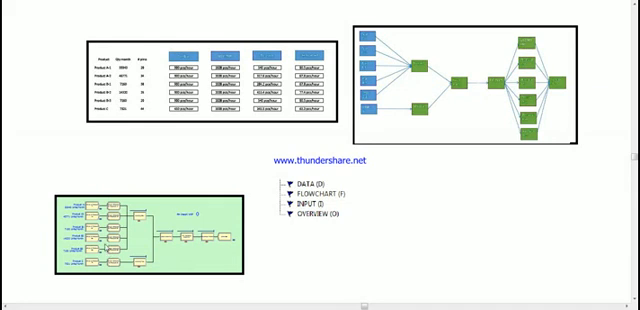
{"action": "mouse_move", "coordinate": [412, 70]}
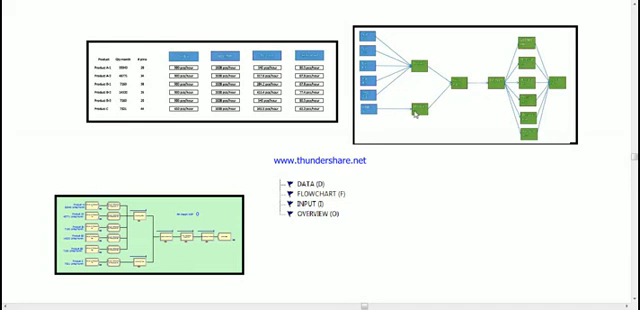
{"action": "mouse_move", "coordinate": [250, 152]}
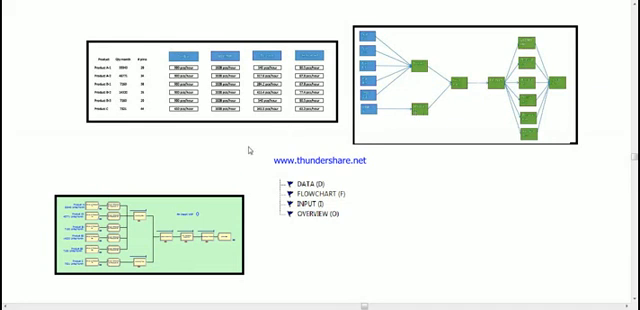